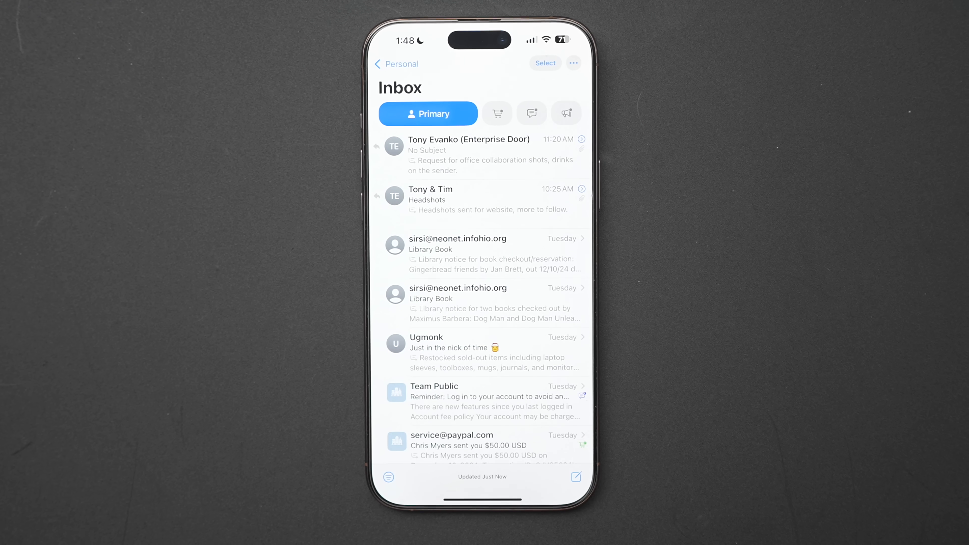
Step: Browse the inbox from Primary through Transactions to Updates, landing on the United Airlines sender digest
{"action": "left_click", "coordinate": [497, 114]}
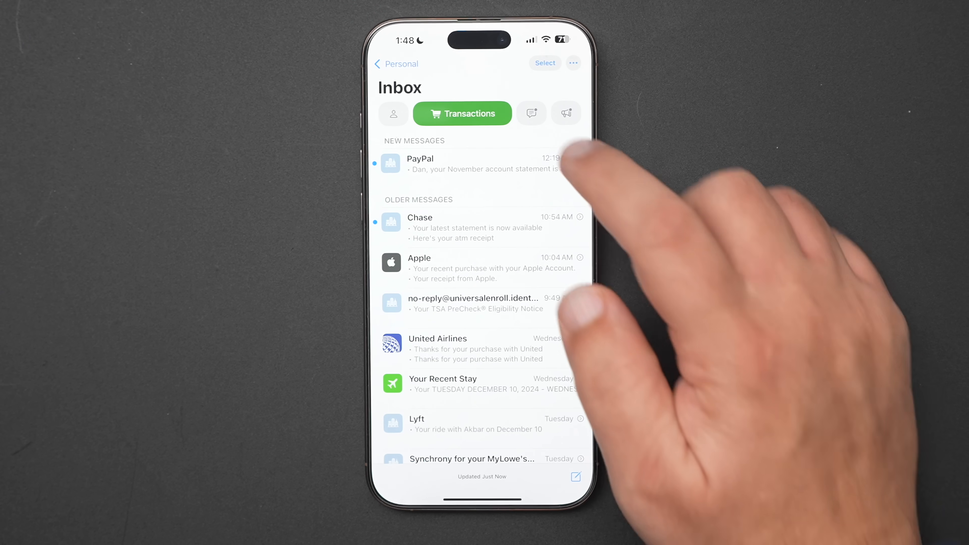
{"action": "left_click", "coordinate": [497, 113]}
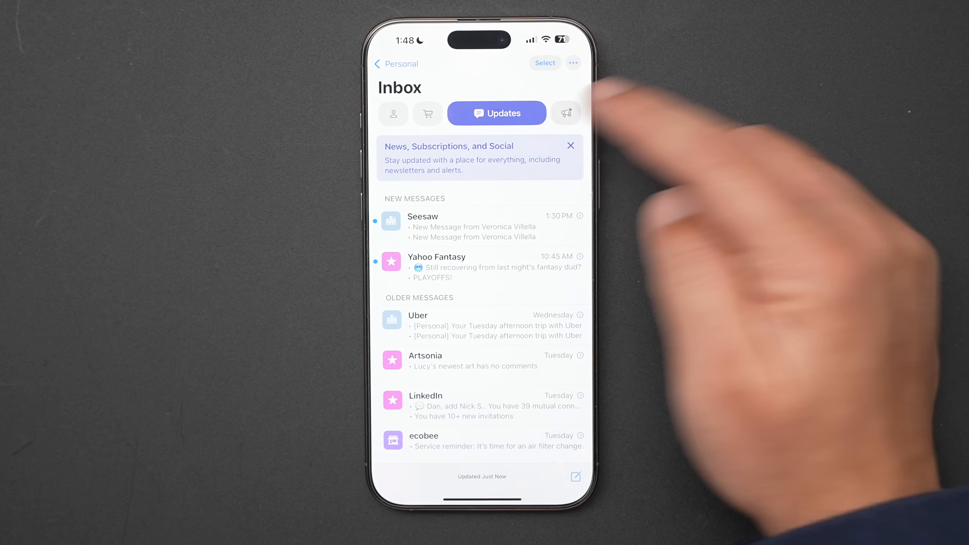
{"action": "left_click", "coordinate": [565, 114]}
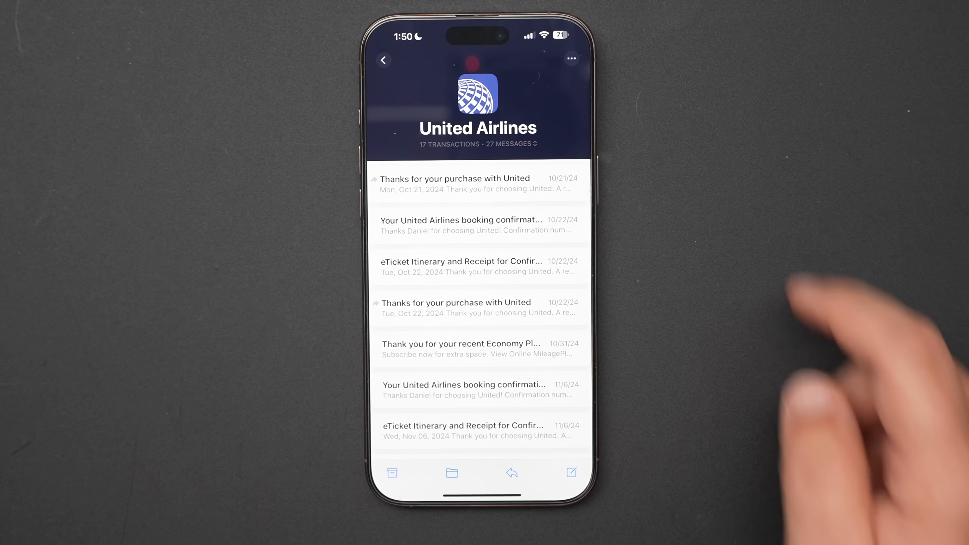
Step: Scroll through the United Airlines digest and return to the Transactions inbox
{"action": "scroll", "scroll_direction": "down", "scroll_amount": 3}
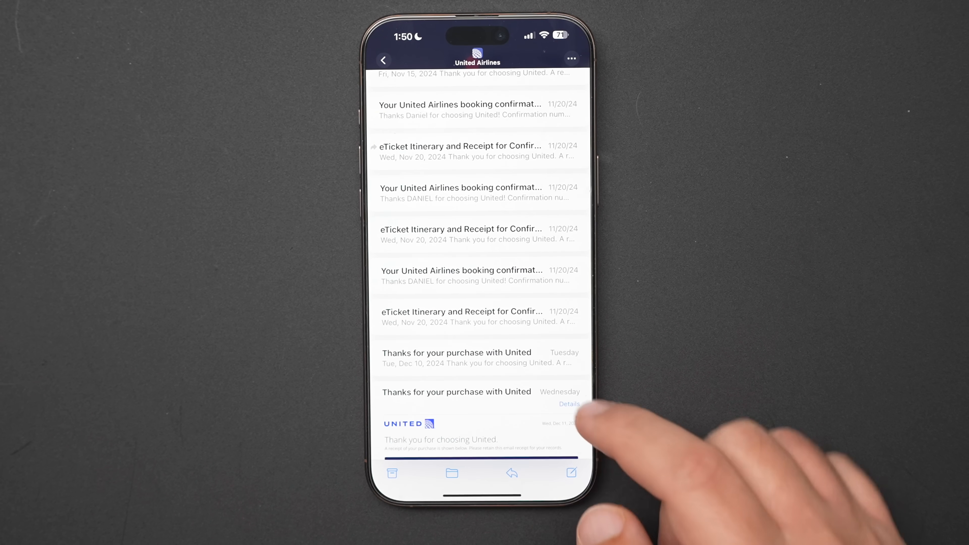
{"action": "scroll", "scroll_direction": "down", "scroll_amount": 3}
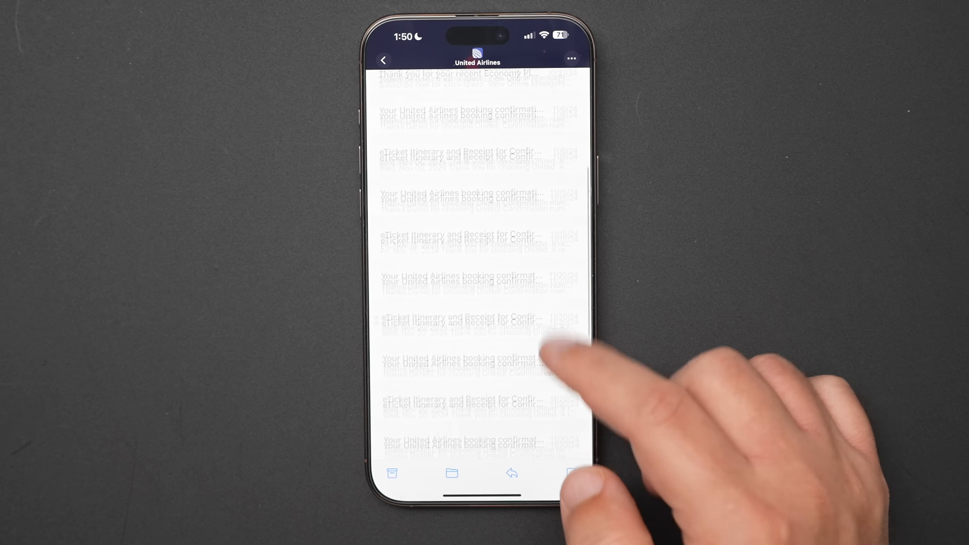
{"action": "left_click", "coordinate": [383, 60]}
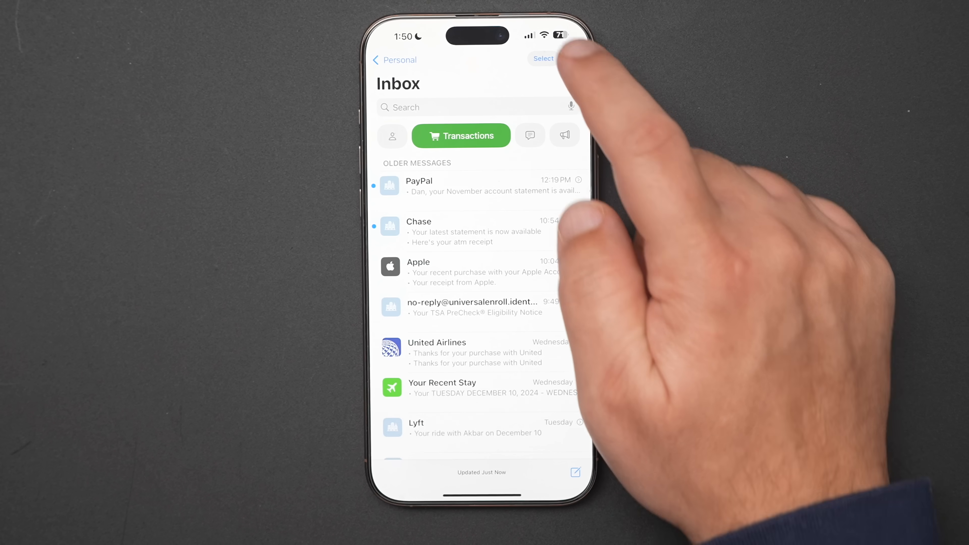
Step: Expand message rows to fuller previews, then open an Ugmonk mailing-list email
{"action": "left_click", "coordinate": [571, 58]}
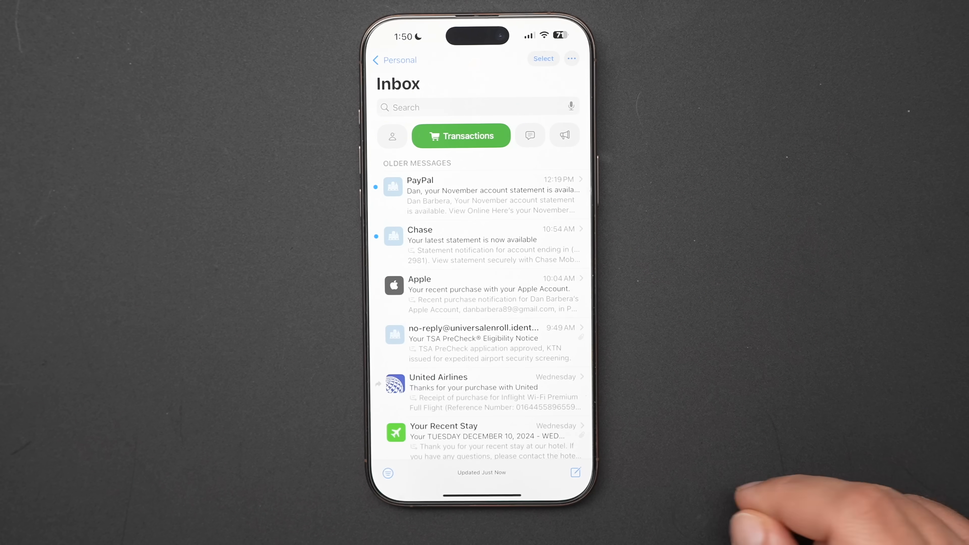
{"action": "scroll", "scroll_direction": "down", "scroll_amount": 3}
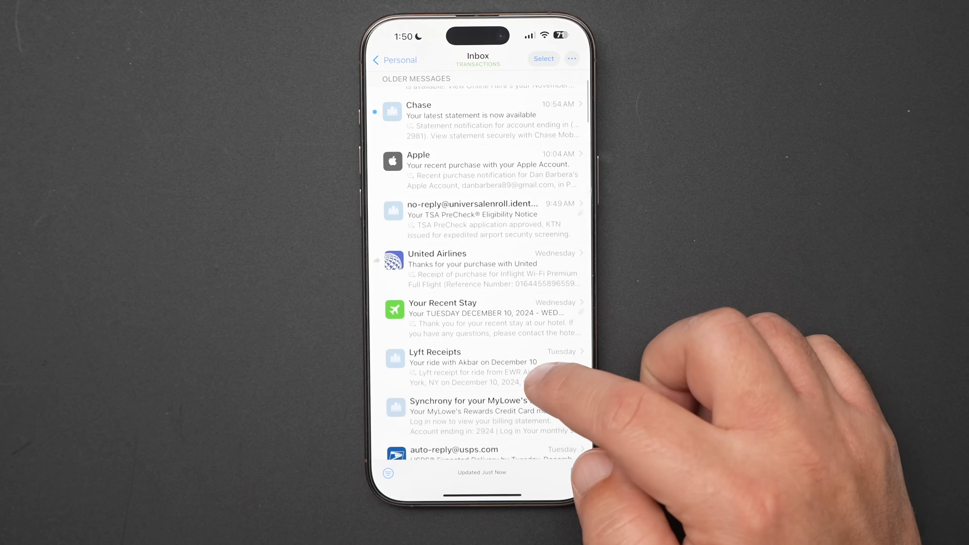
{"action": "left_click", "coordinate": [483, 371]}
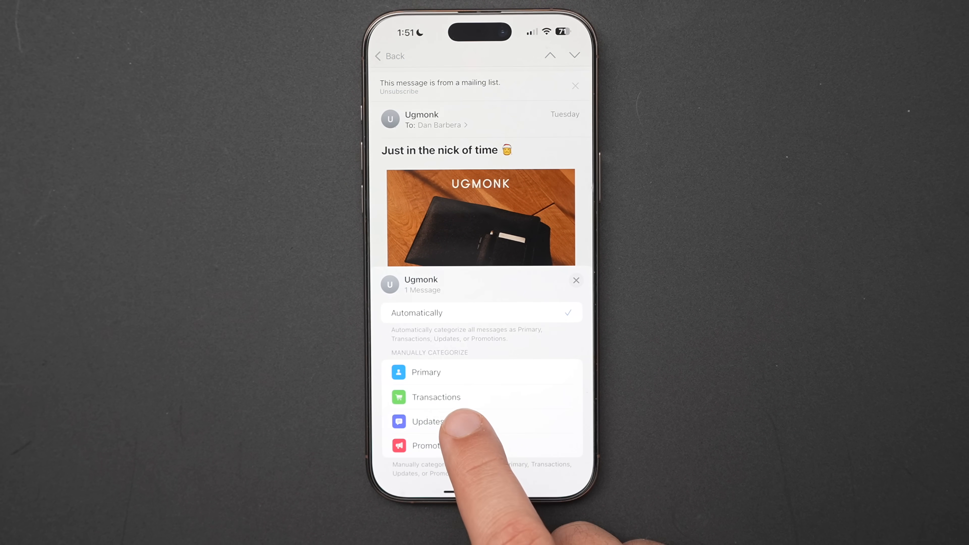
Step: Move all current and future Ugmonk messages into the Updates category and confirm
{"action": "left_click", "coordinate": [426, 422]}
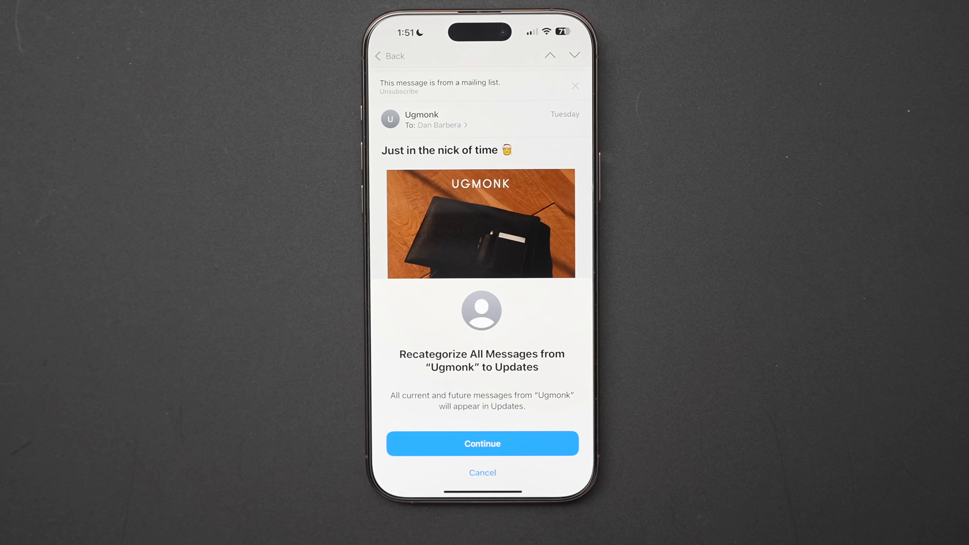
{"action": "left_click", "coordinate": [482, 443]}
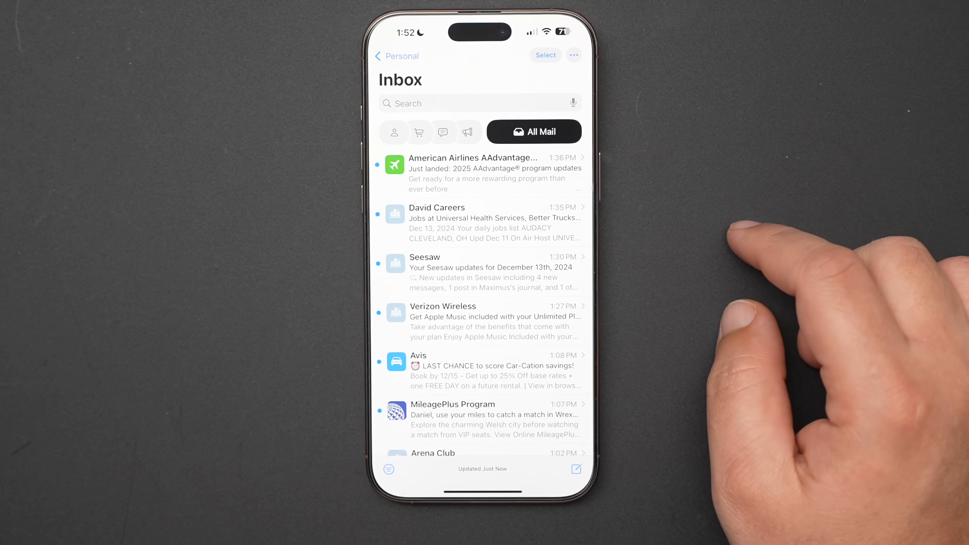
{"action": "mouse_move", "coordinate": [569, 154]}
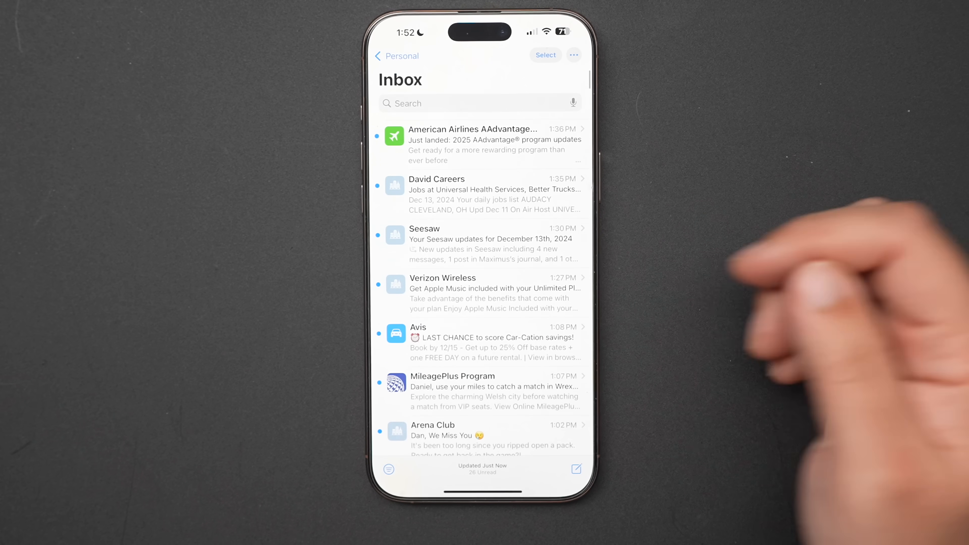
Step: Switch the inbox from category tabs to List View via the ••• menu, toggling Show Priority
{"action": "left_click", "coordinate": [574, 55]}
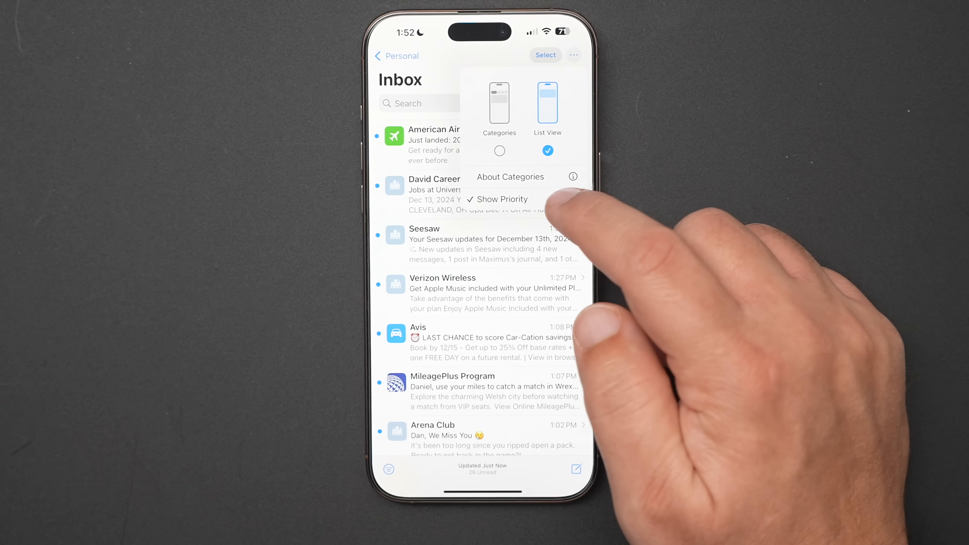